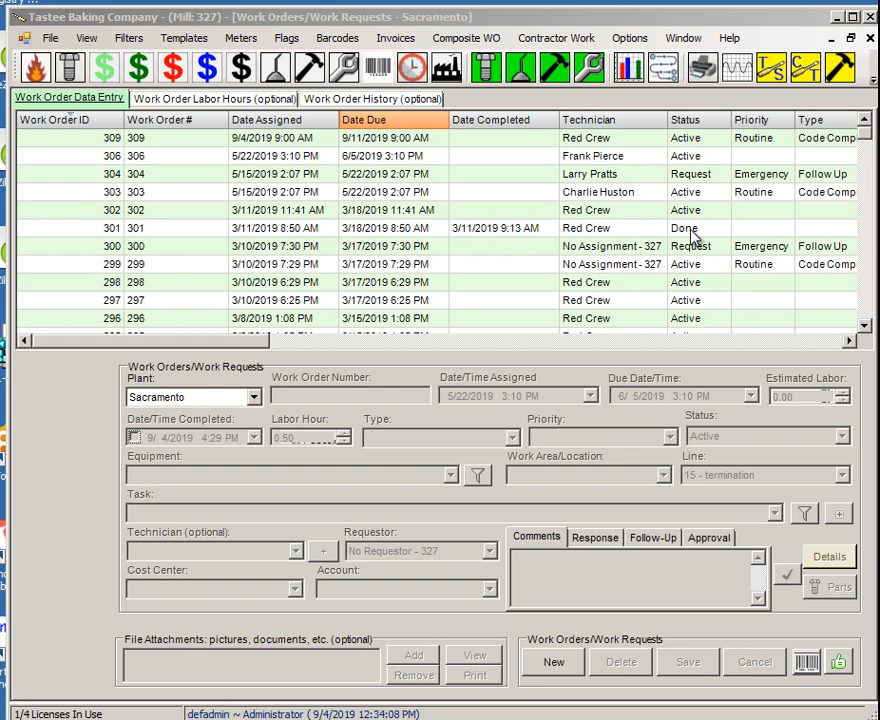
{"action": "mouse_move", "coordinate": [740, 262]}
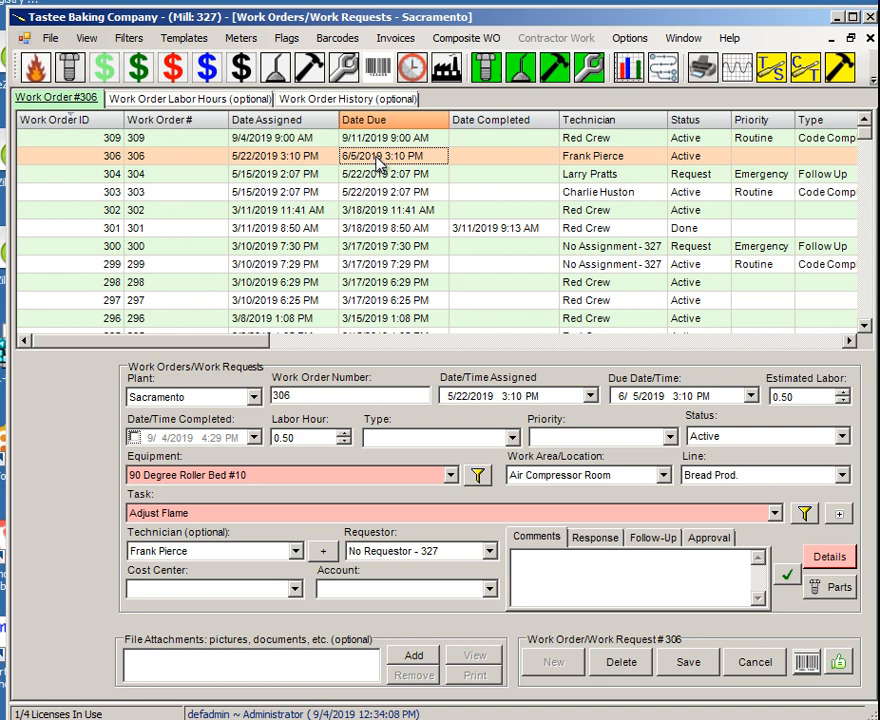
Right-click work order 306 in the grid to show its print actions.
{"action": "right_click", "coordinate": [380, 155]}
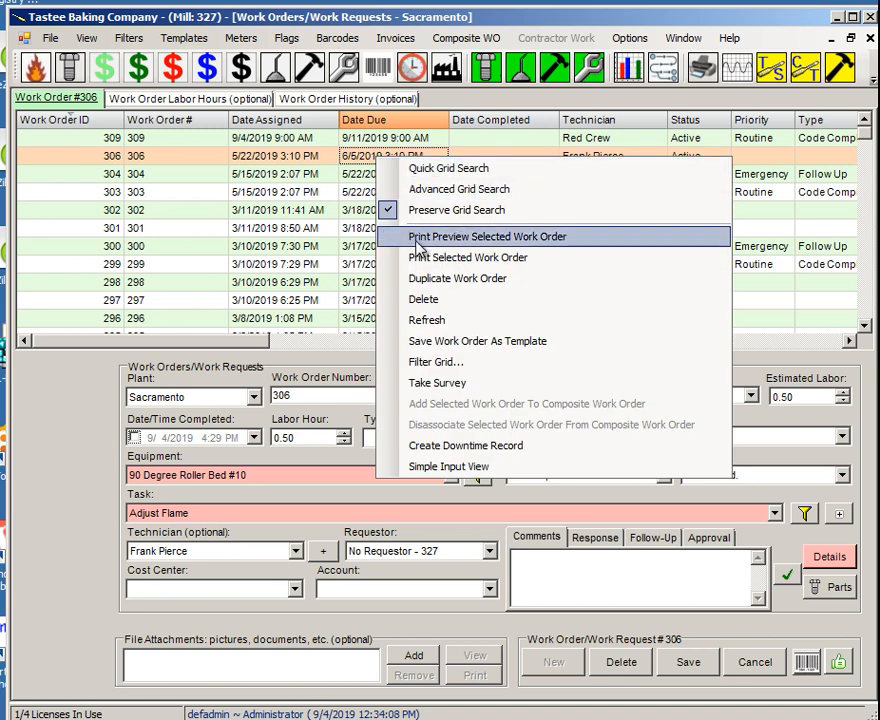
{"action": "mouse_move", "coordinate": [490, 257]}
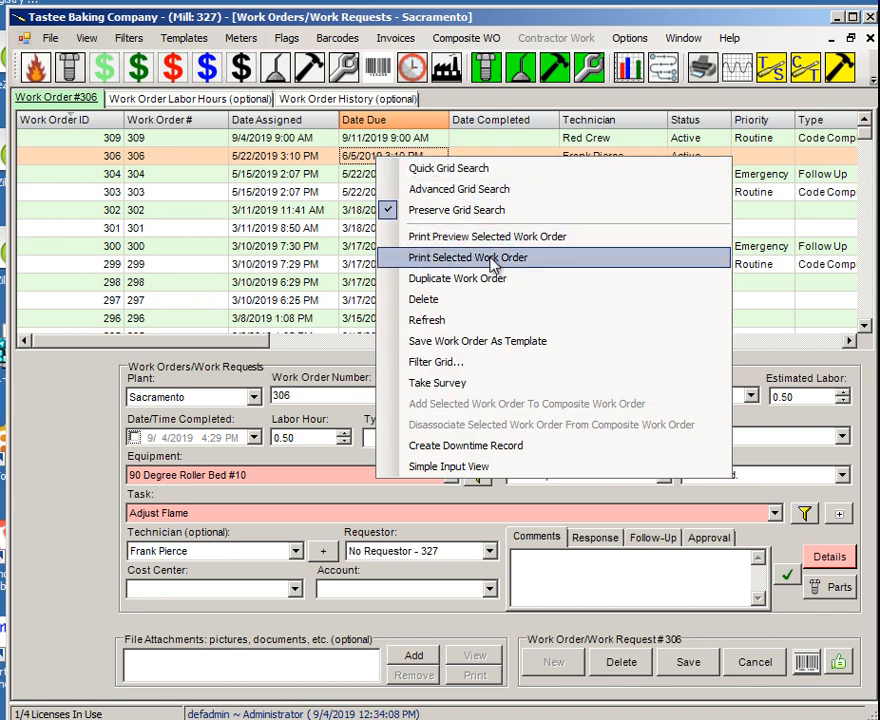
{"action": "mouse_move", "coordinate": [488, 236]}
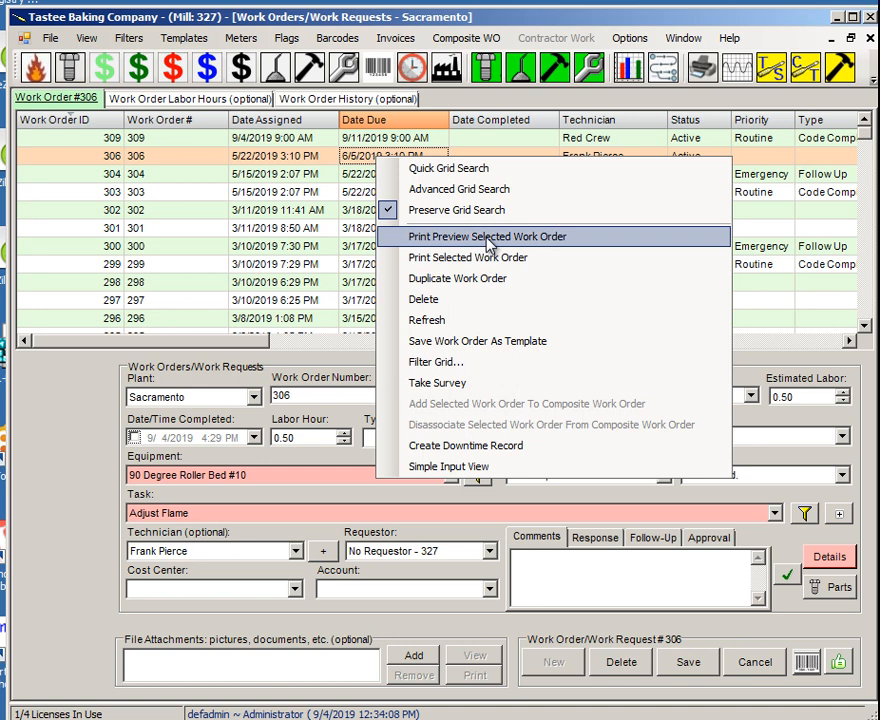
Print-preview work order 306, scroll the report, and open Export Report.
{"action": "left_click", "coordinate": [487, 236]}
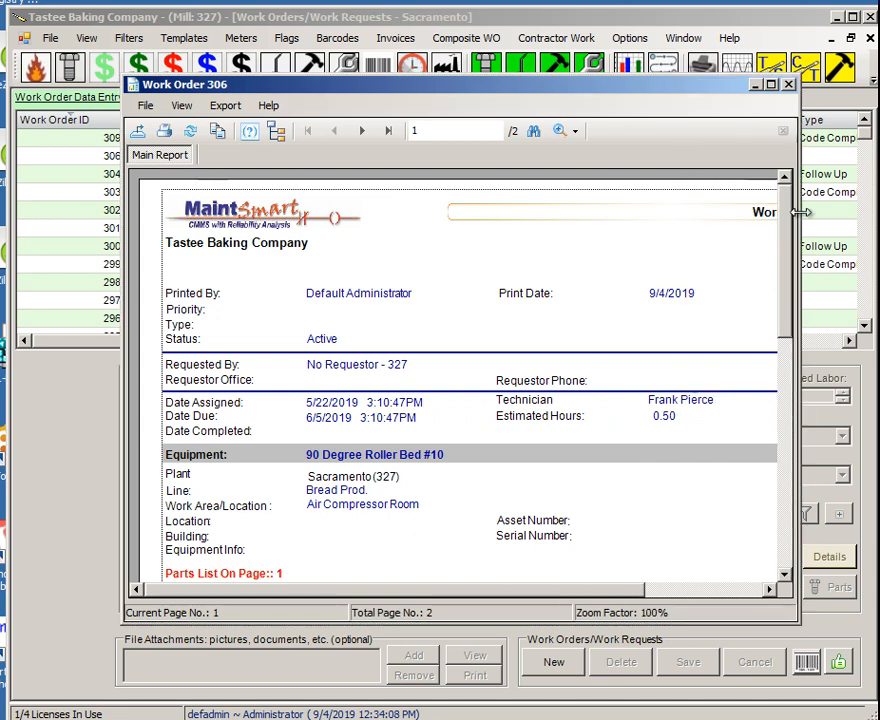
{"action": "scroll", "scroll_direction": "down", "scroll_amount": 3}
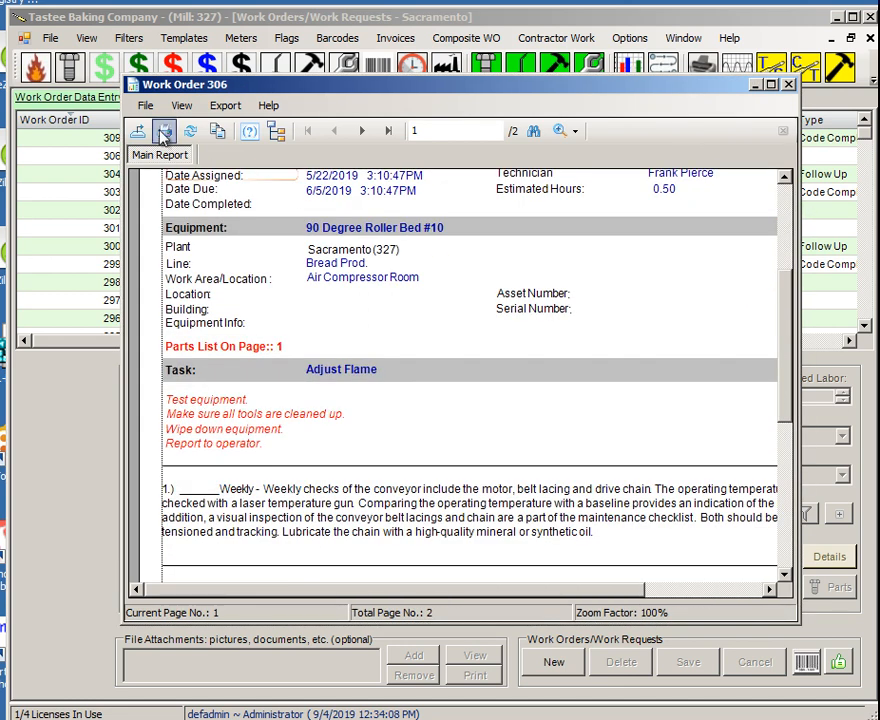
{"action": "mouse_move", "coordinate": [165, 133]}
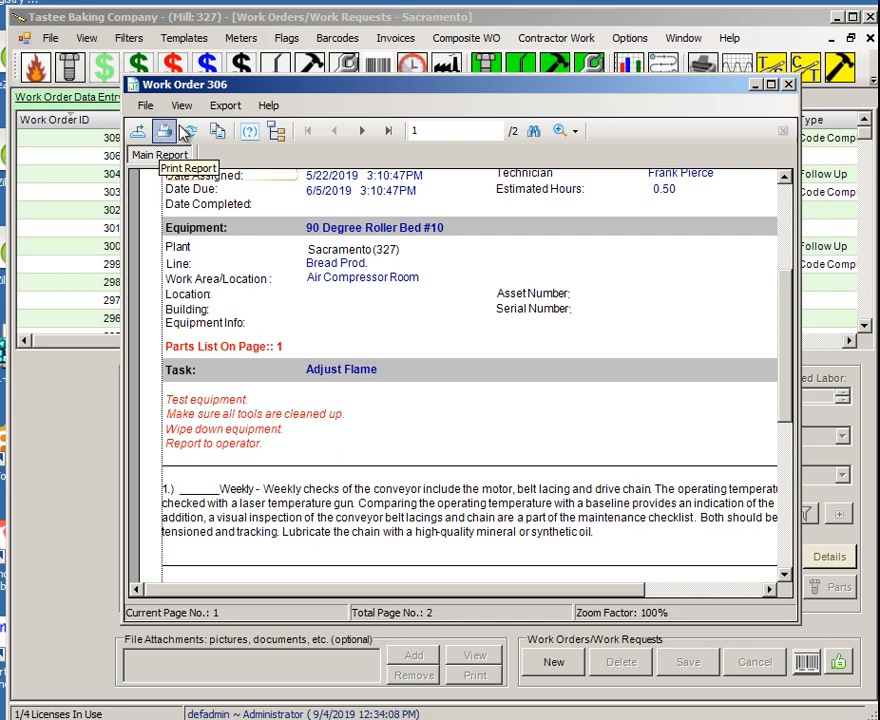
{"action": "left_click", "coordinate": [225, 105]}
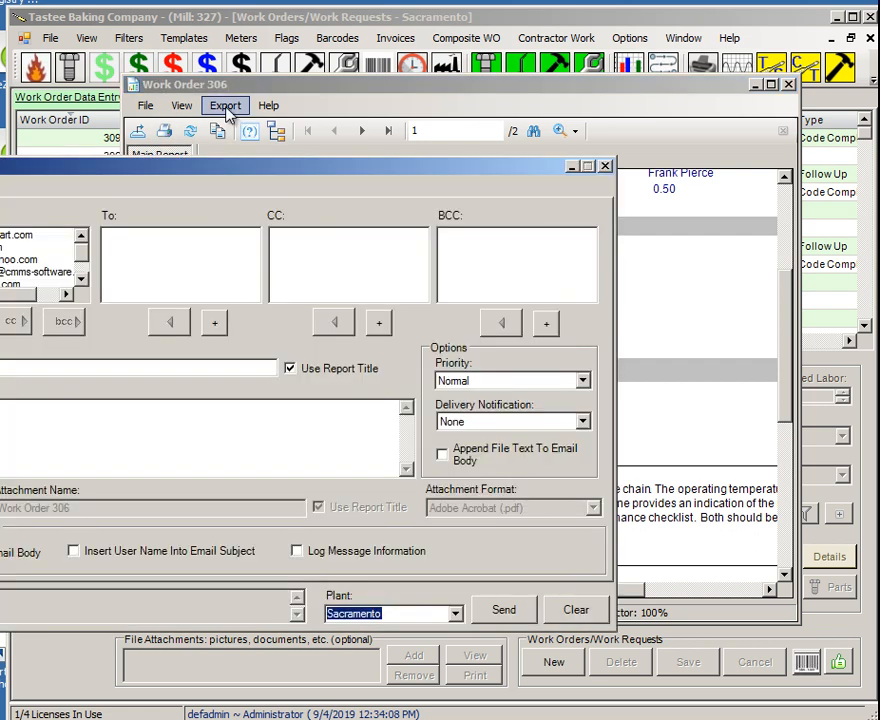
Browse the Export Report email, Printer and File tabs.
{"action": "left_click", "coordinate": [225, 105]}
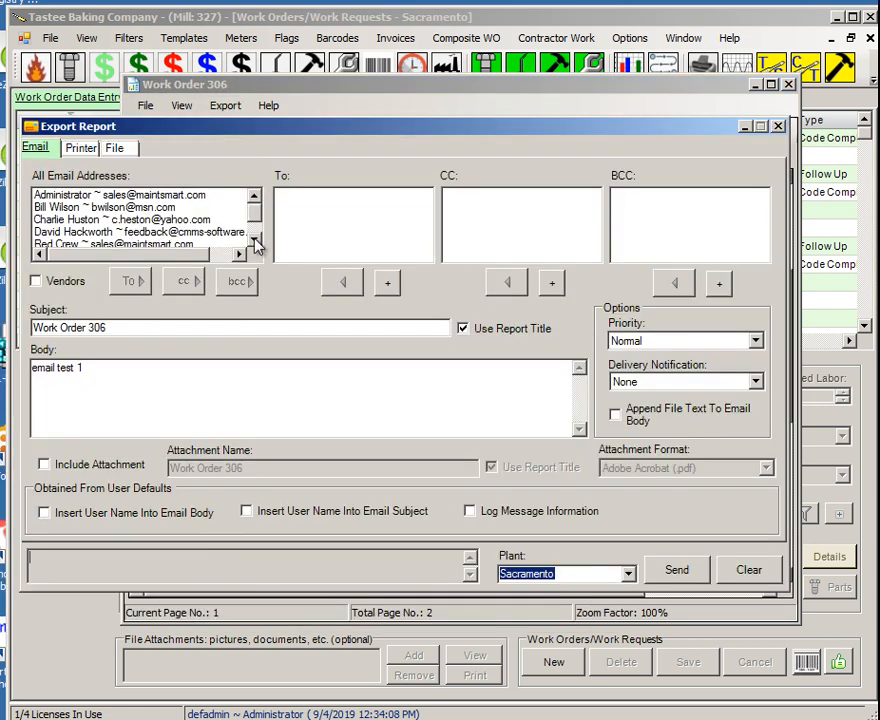
{"action": "left_click", "coordinate": [77, 148]}
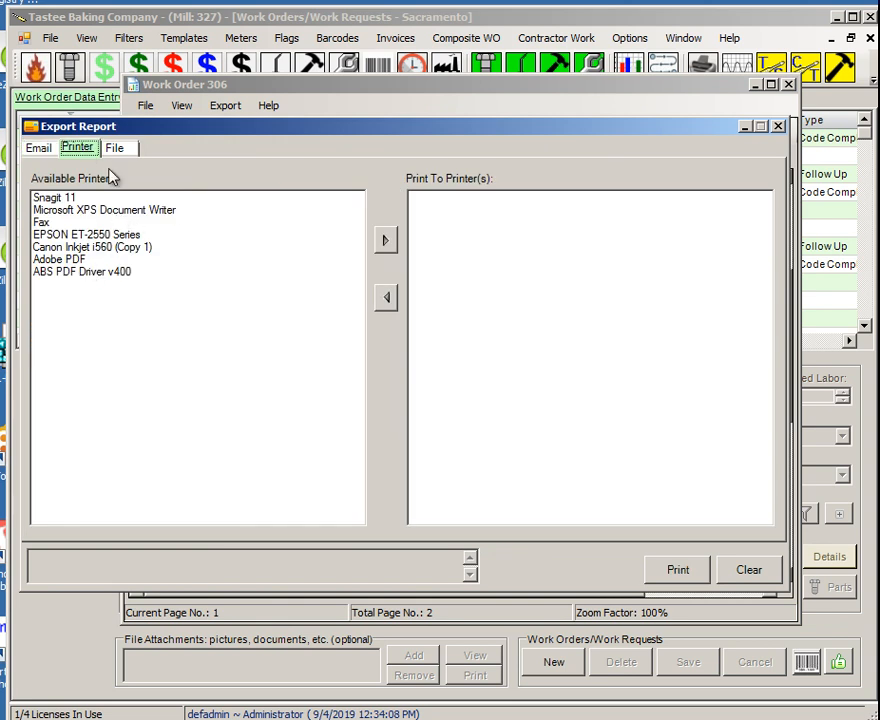
{"action": "left_click", "coordinate": [110, 147]}
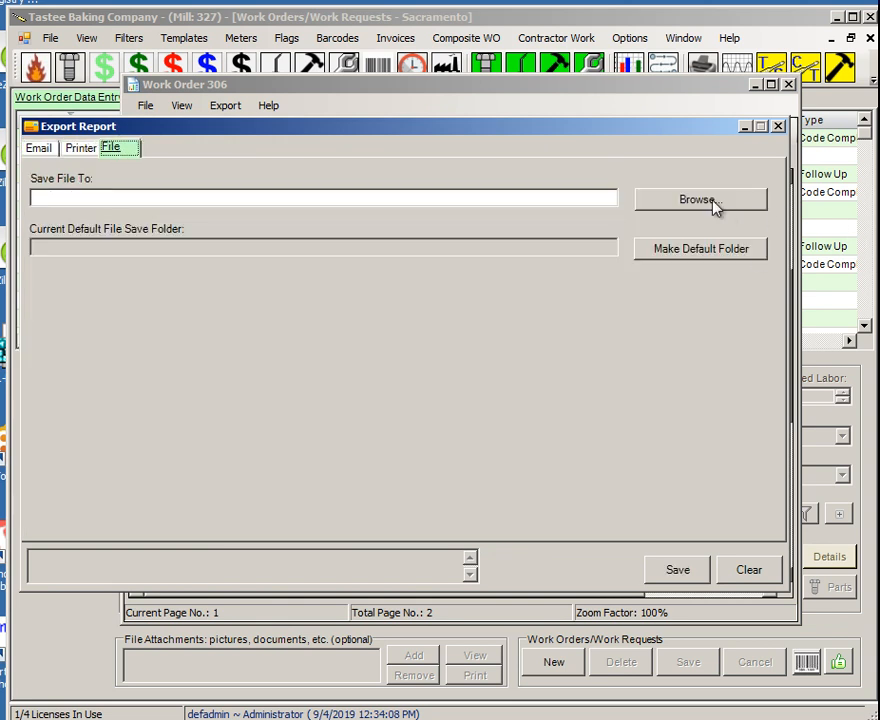
Review the Save As file formats (PDF, Excel, Word, text), then cancel and close Export Report.
{"action": "left_click", "coordinate": [700, 199]}
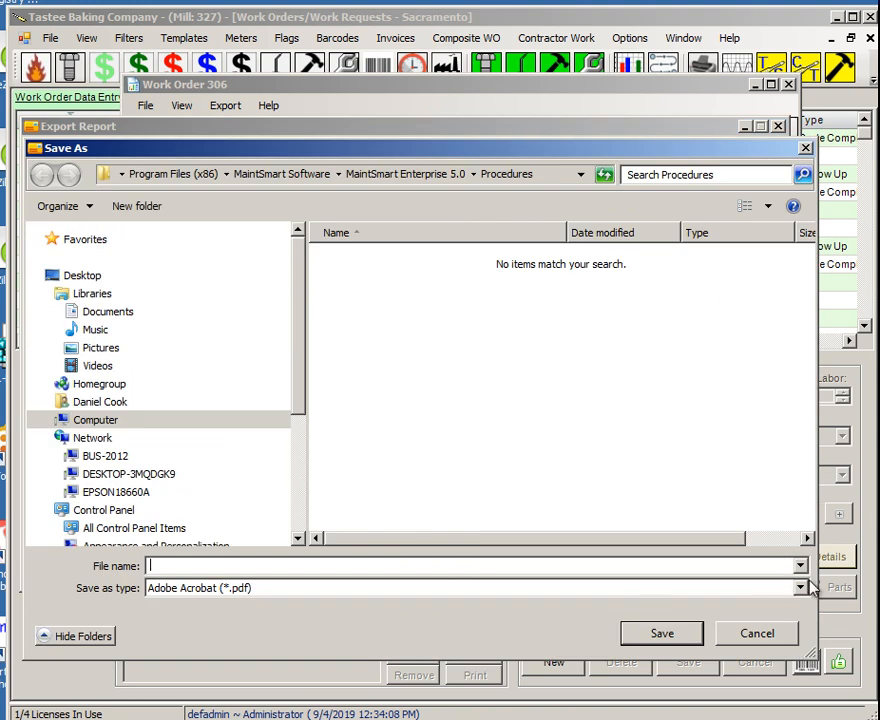
{"action": "left_click", "coordinate": [798, 587]}
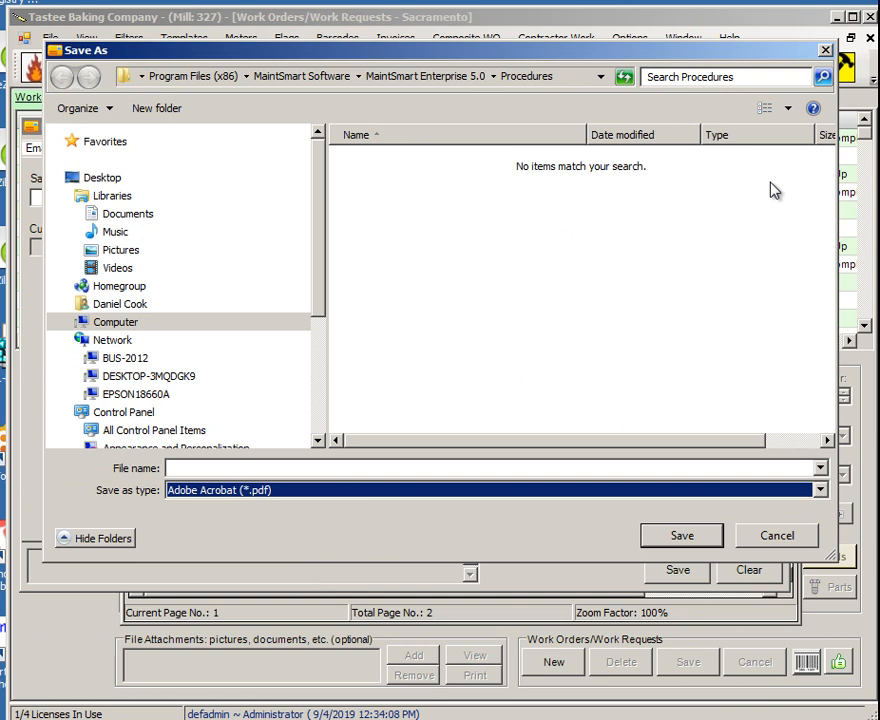
{"action": "left_click", "coordinate": [819, 490]}
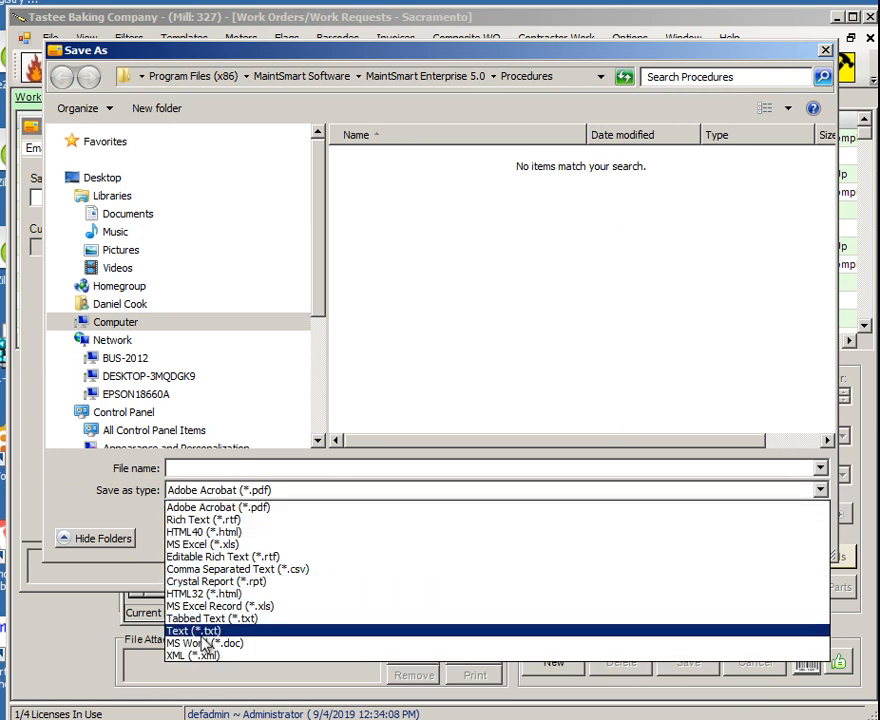
{"action": "mouse_move", "coordinate": [833, 453]}
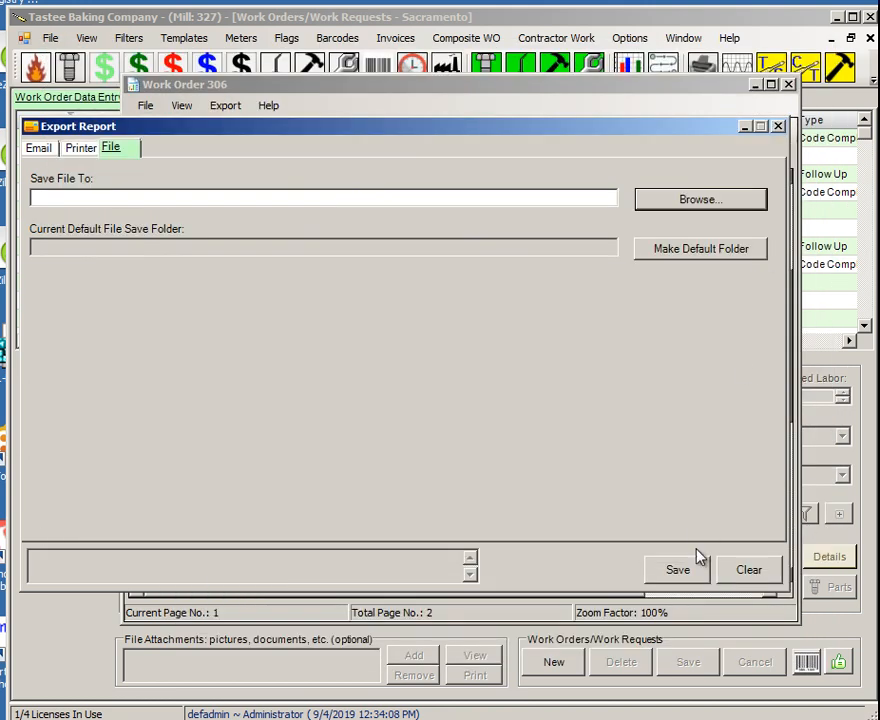
{"action": "left_click", "coordinate": [778, 125]}
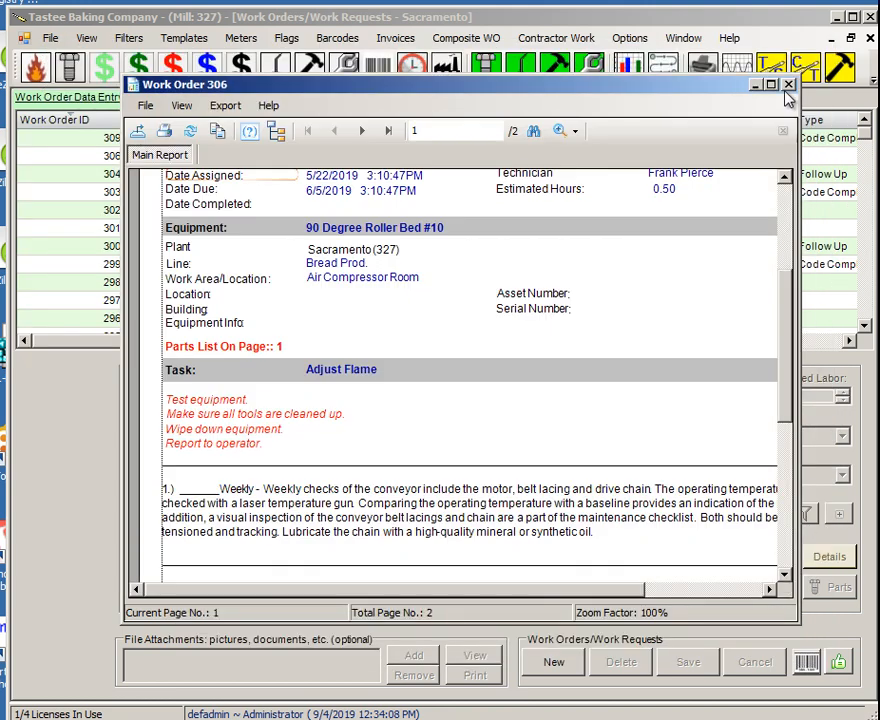
Close the preview and multi-select work orders 306, 304, 302, 300, 299, 298 and 297.
{"action": "left_click", "coordinate": [788, 84]}
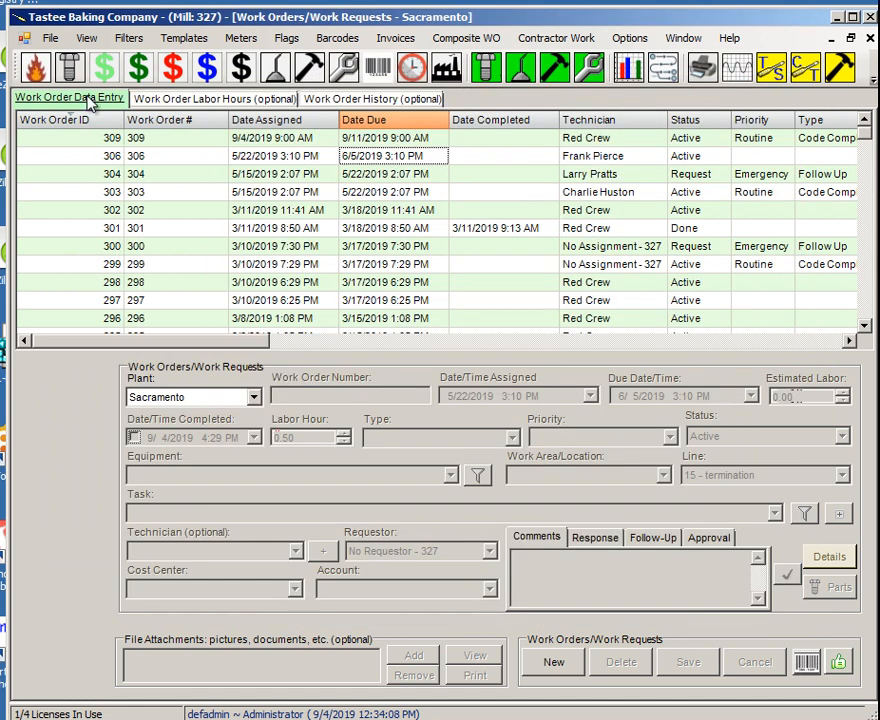
{"action": "mouse_move", "coordinate": [150, 110]}
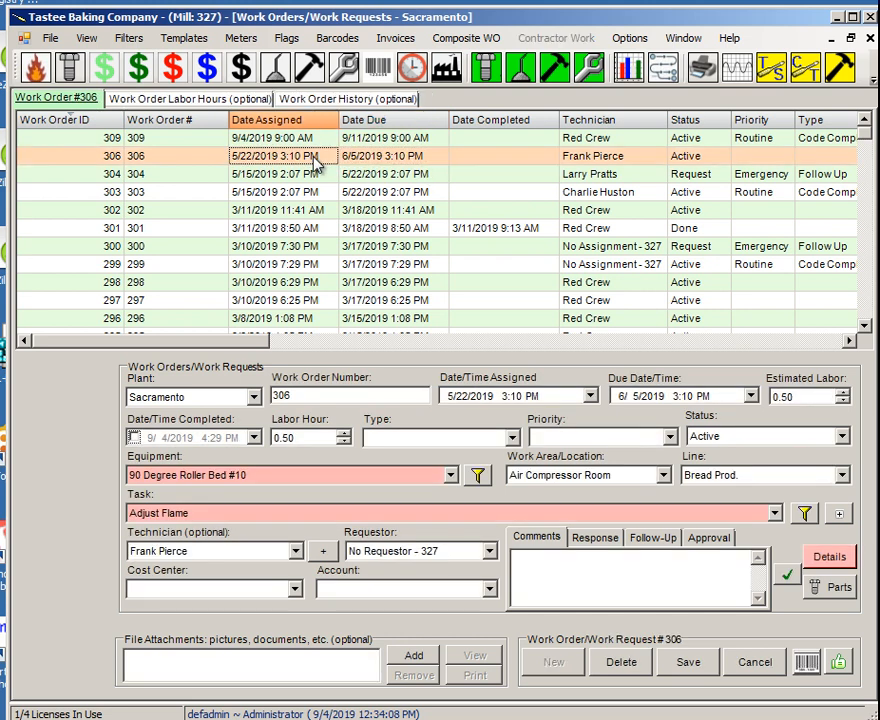
{"action": "left_click", "coordinate": [283, 173]}
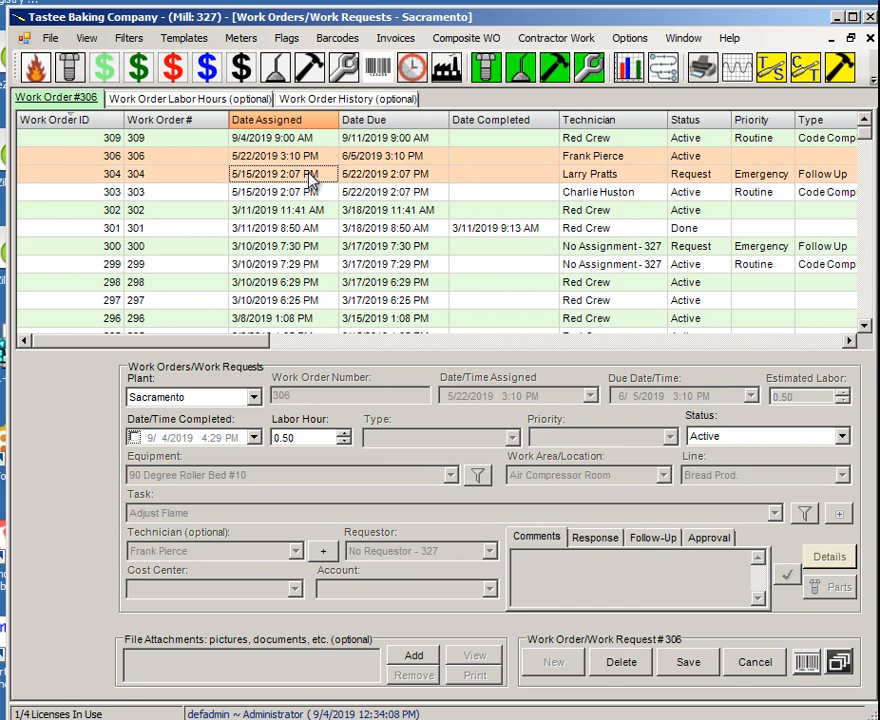
{"action": "left_click", "coordinate": [280, 264]}
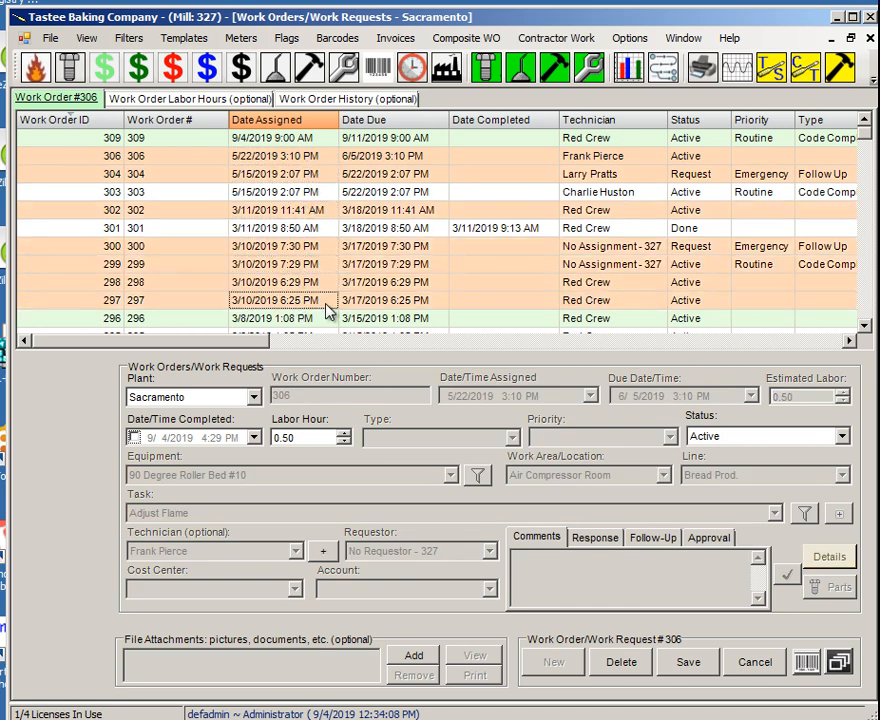
{"action": "left_click", "coordinate": [50, 38]}
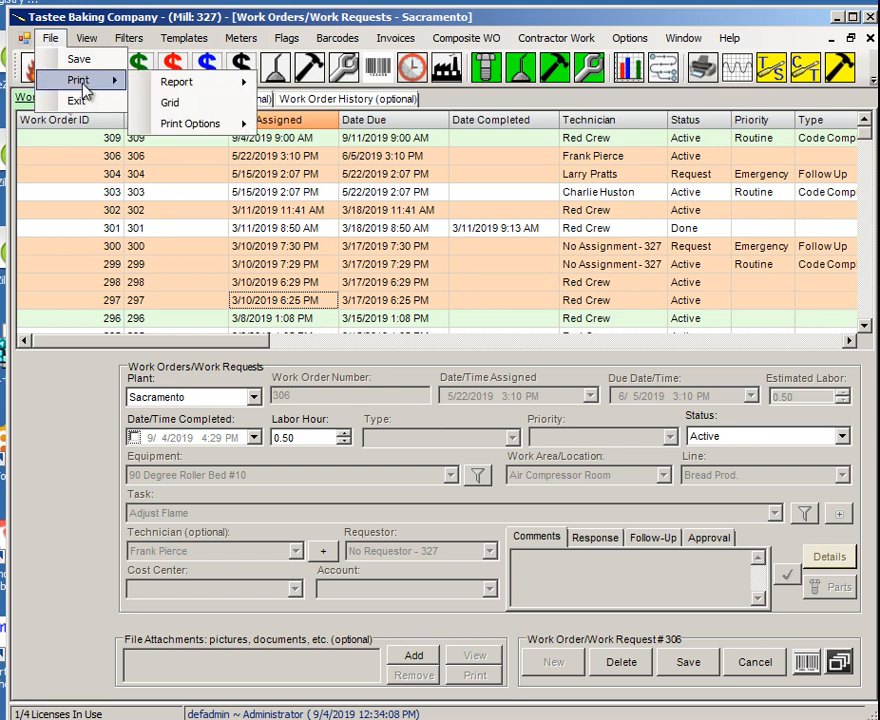
Preview the Assign All Selected Work Orders report and jump to pages 304 and 306.
{"action": "left_click", "coordinate": [176, 81]}
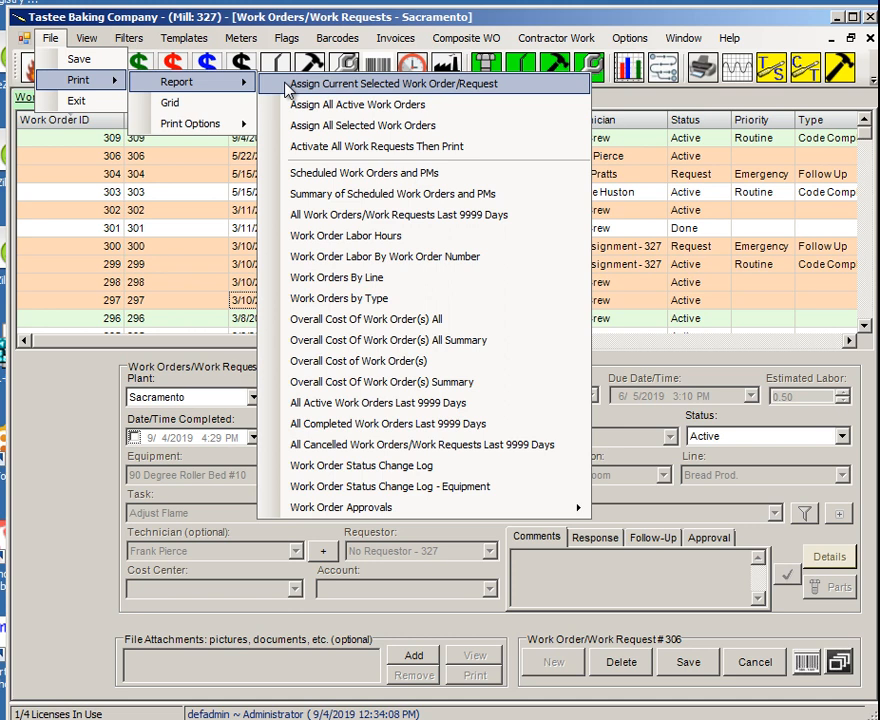
{"action": "mouse_move", "coordinate": [362, 125]}
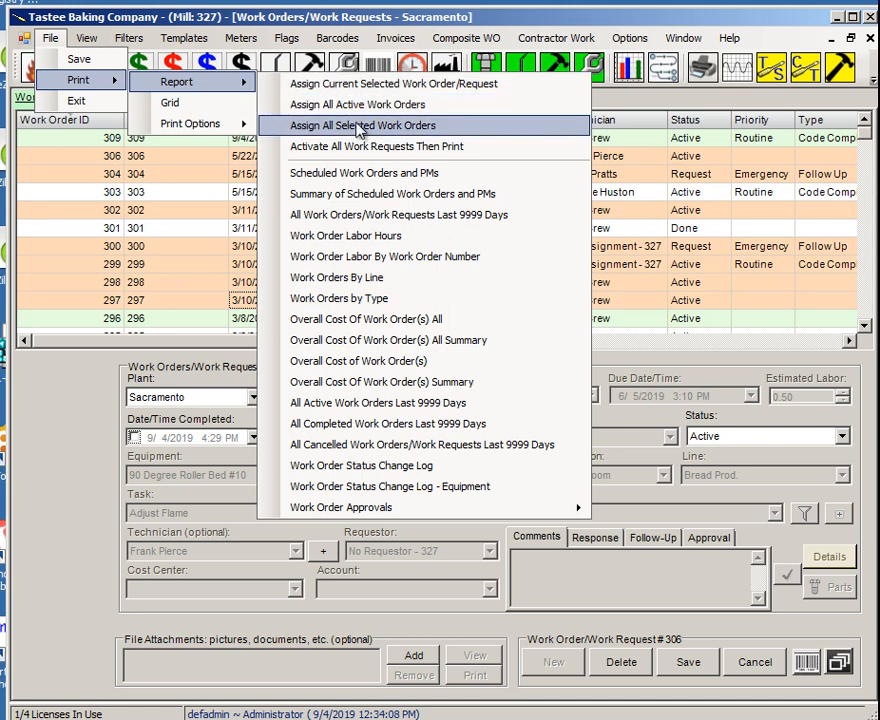
{"action": "left_click", "coordinate": [362, 125]}
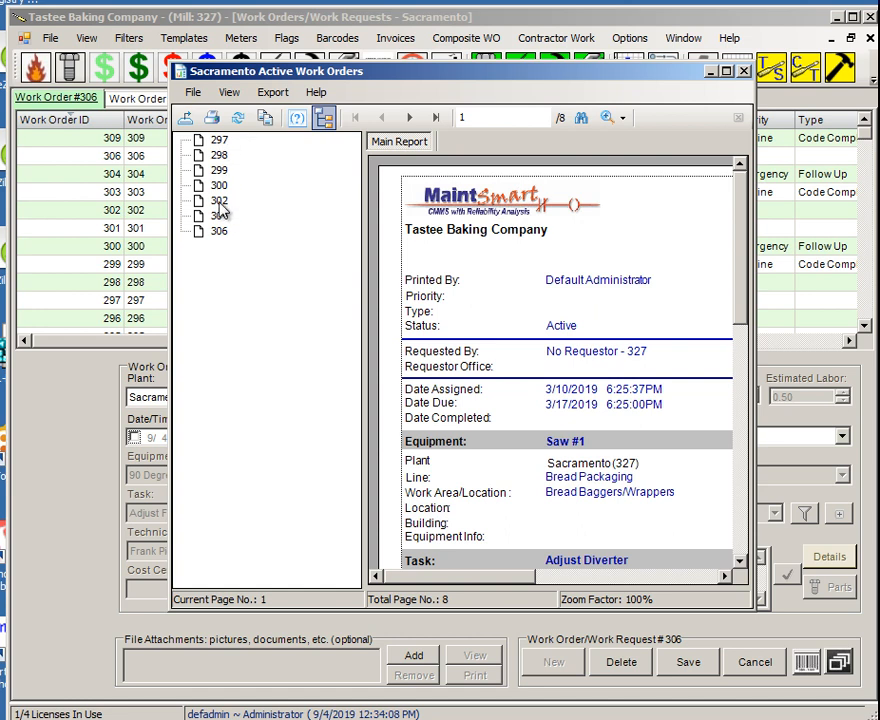
{"action": "left_click", "coordinate": [217, 216]}
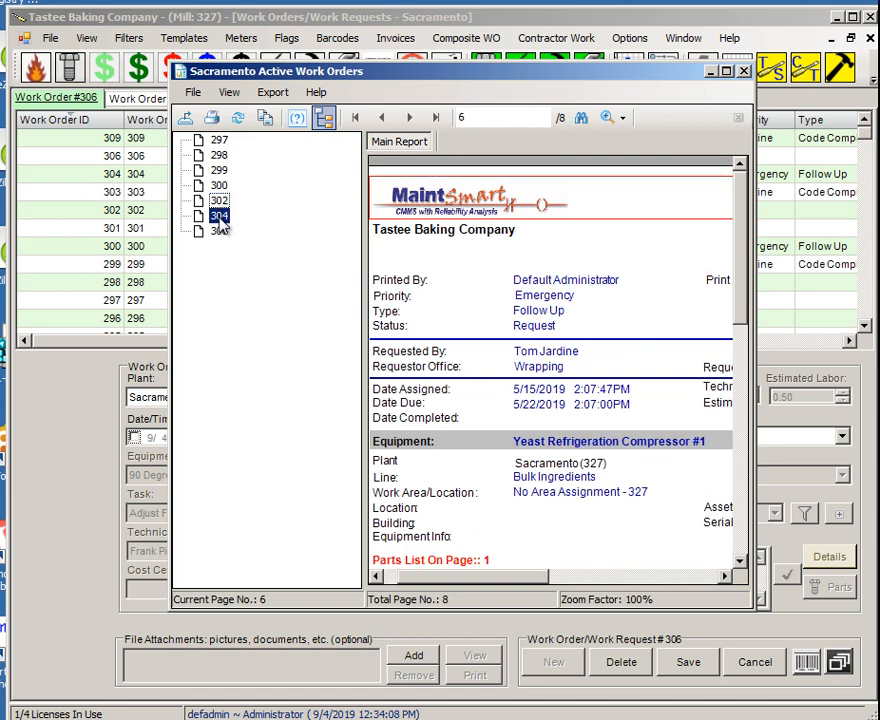
{"action": "left_click", "coordinate": [217, 231]}
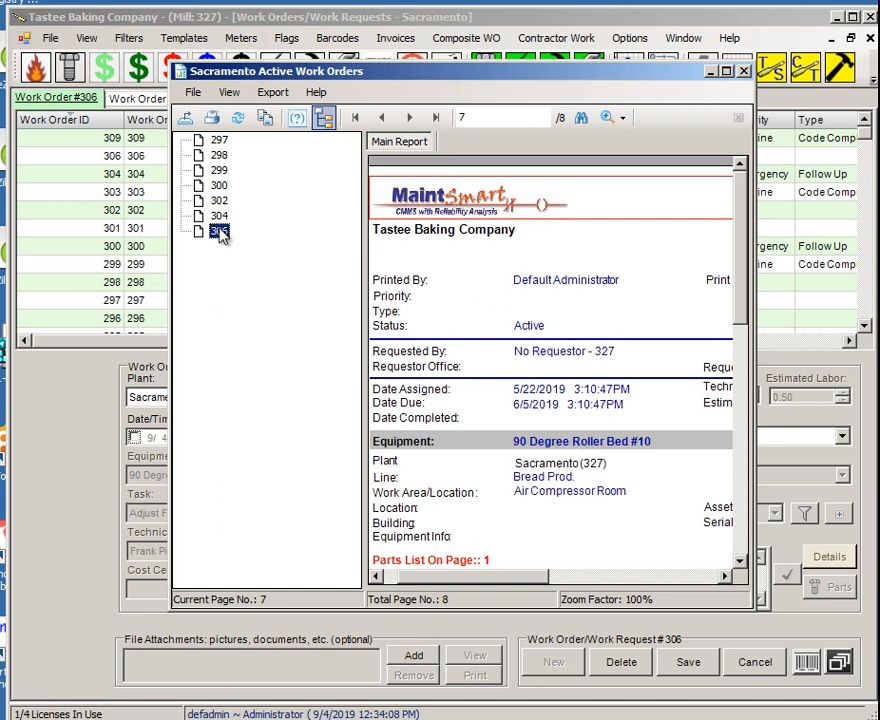
{"action": "left_click", "coordinate": [218, 169]}
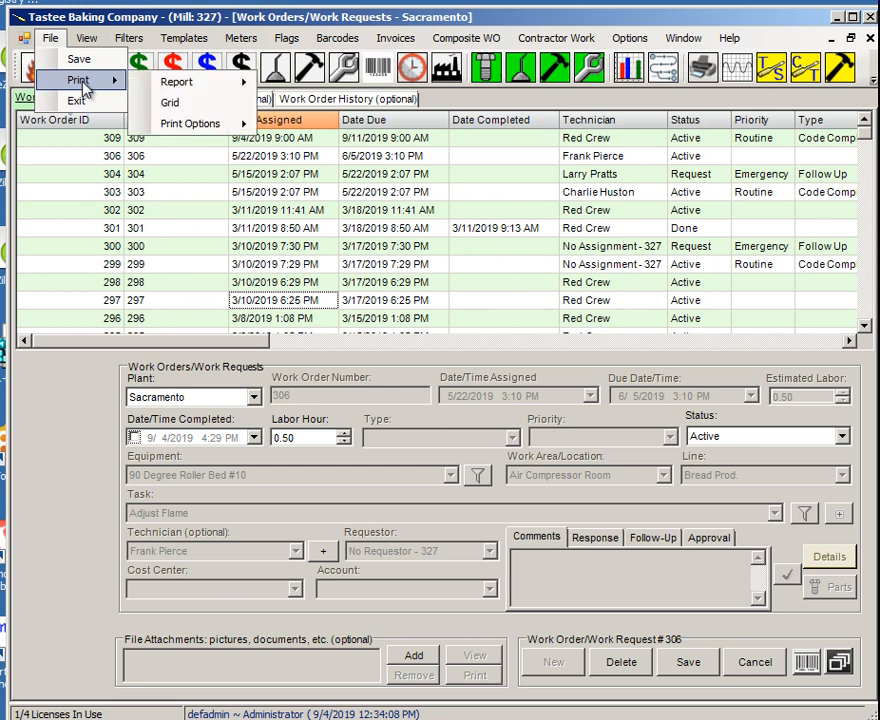
{"action": "left_click", "coordinate": [176, 81]}
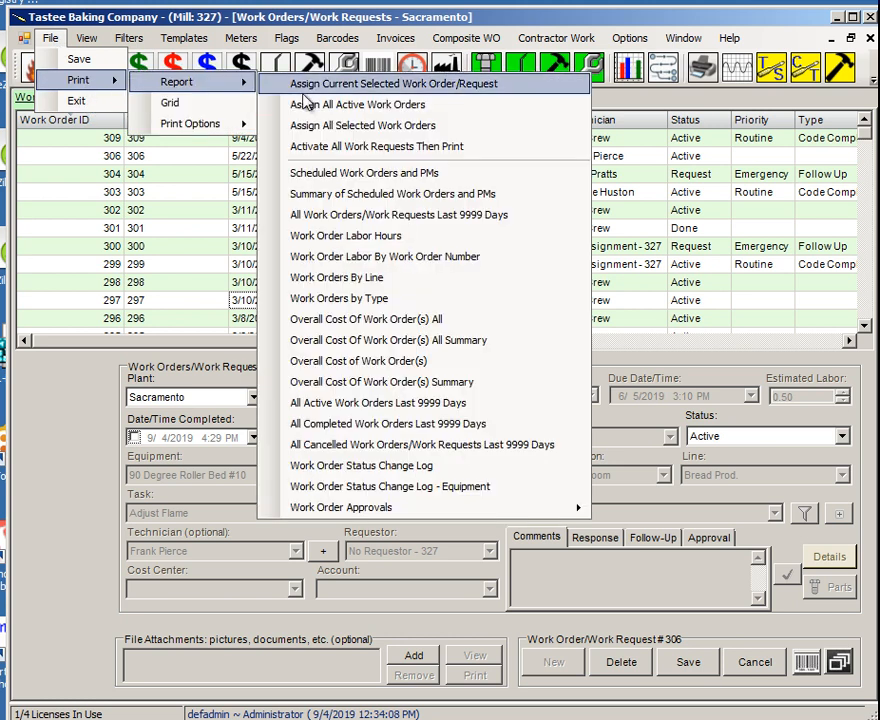
{"action": "mouse_move", "coordinate": [357, 104]}
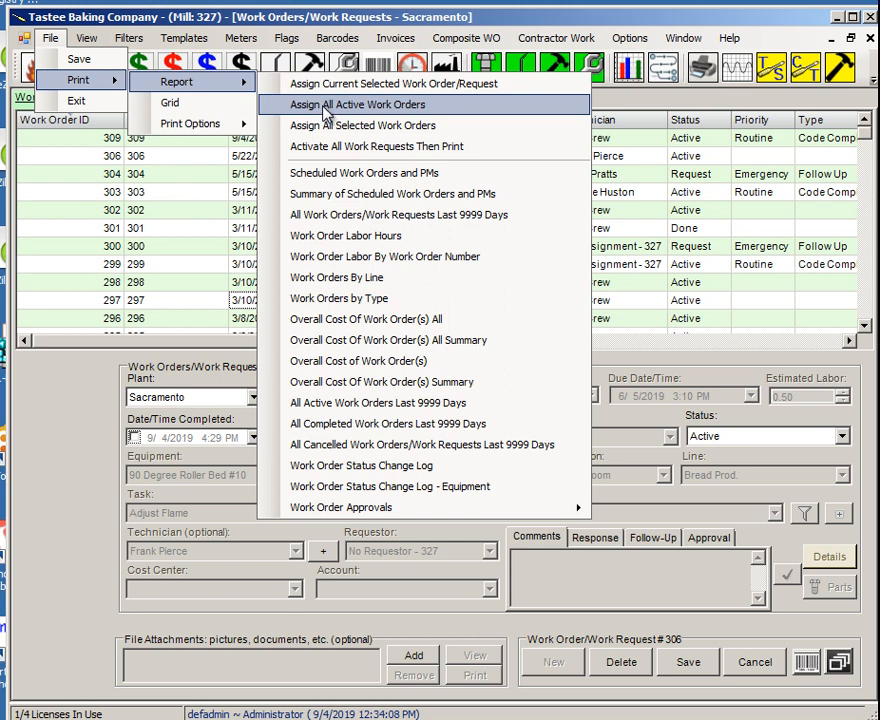
{"action": "mouse_move", "coordinate": [323, 146]}
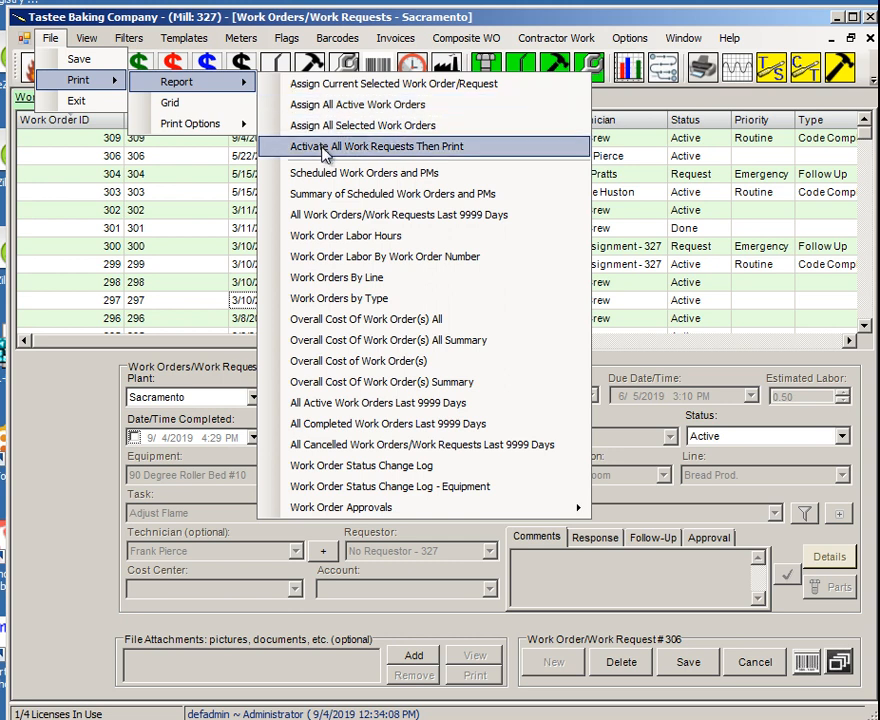
{"action": "mouse_move", "coordinate": [328, 152]}
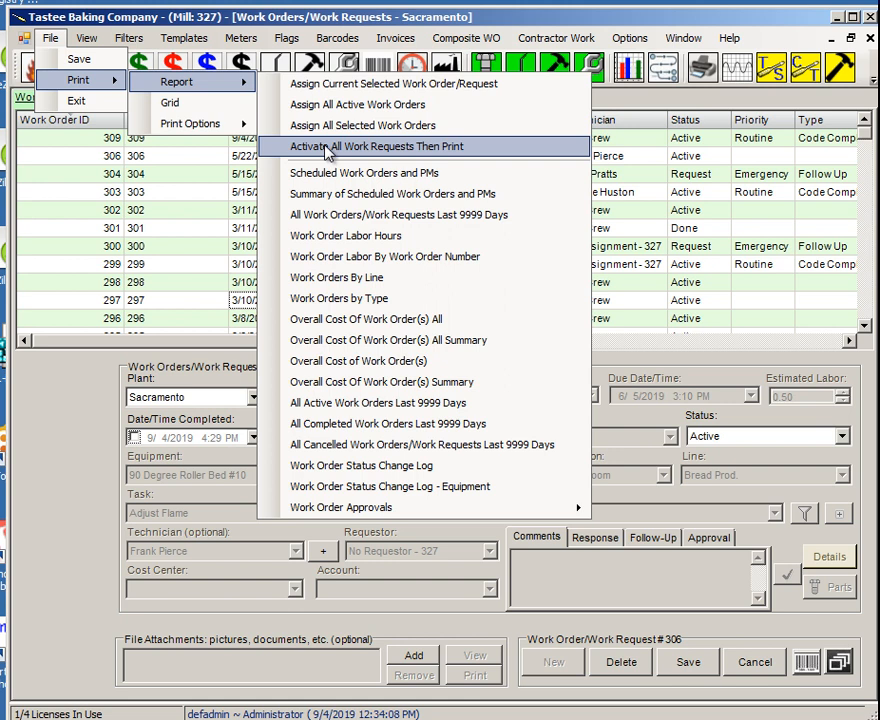
{"action": "left_click", "coordinate": [465, 38]}
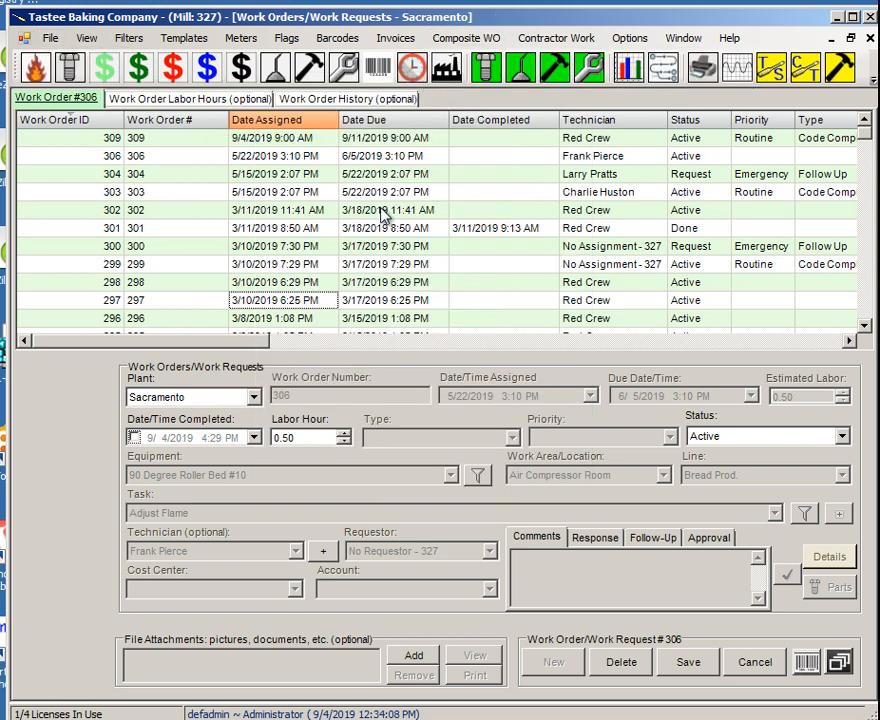
{"action": "mouse_move", "coordinate": [475, 253]}
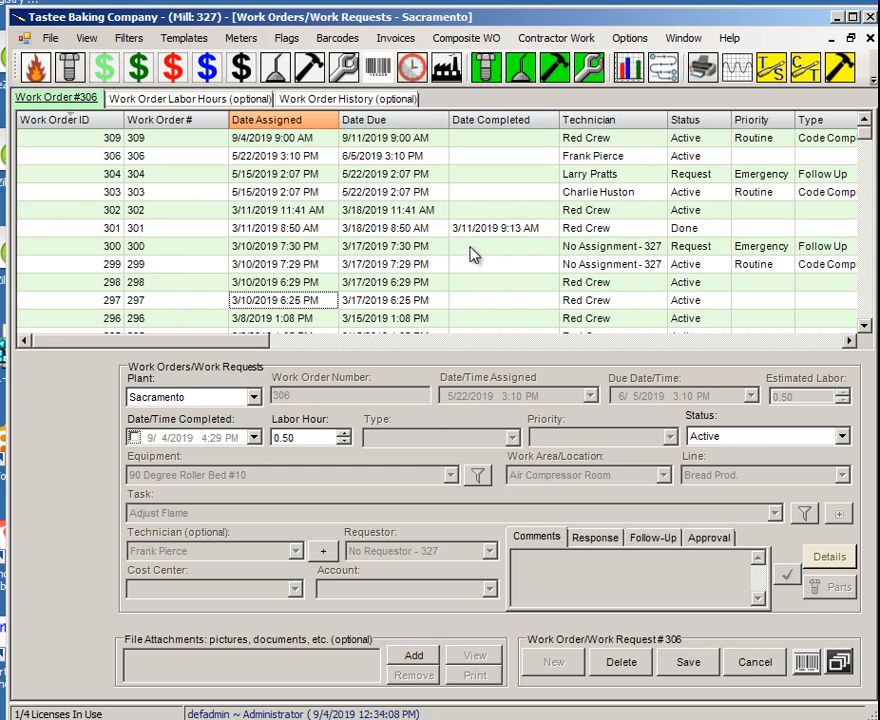
Check File > Print > Print Options, then close and reopen the Work Orders window.
{"action": "left_click", "coordinate": [50, 38]}
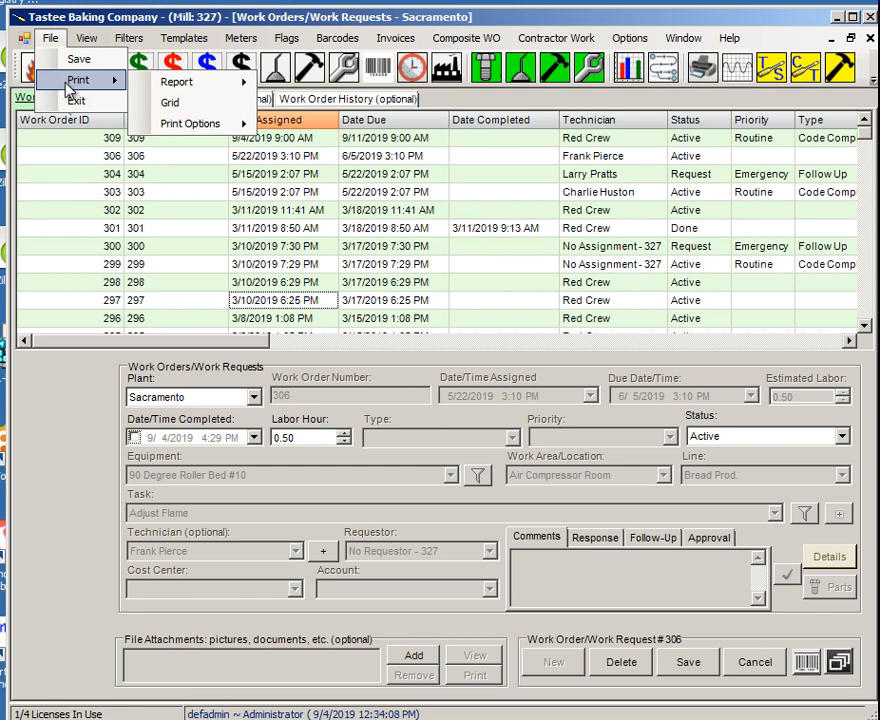
{"action": "left_click", "coordinate": [190, 123]}
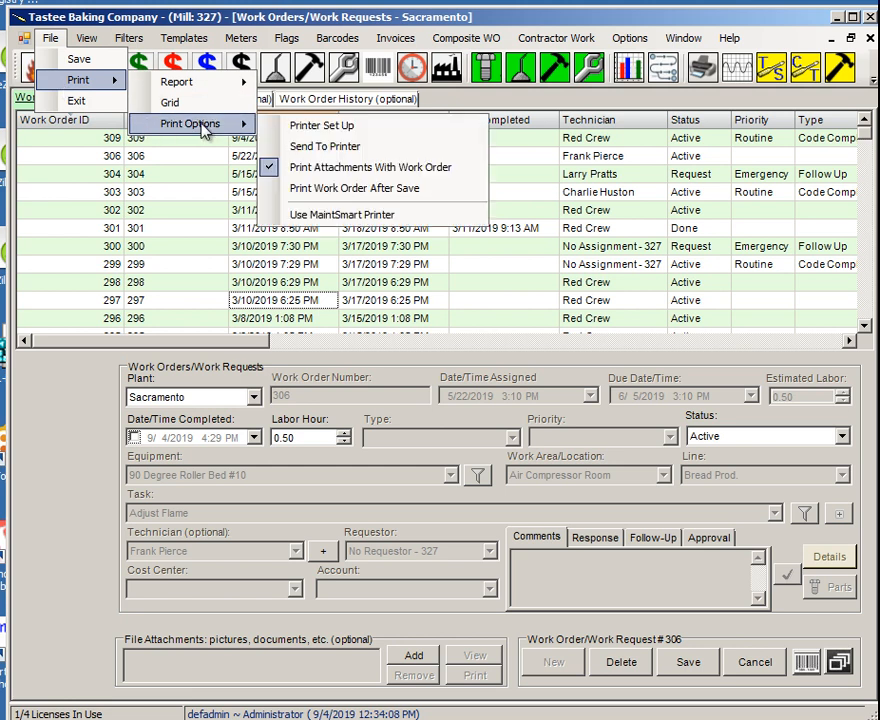
{"action": "mouse_move", "coordinate": [324, 146]}
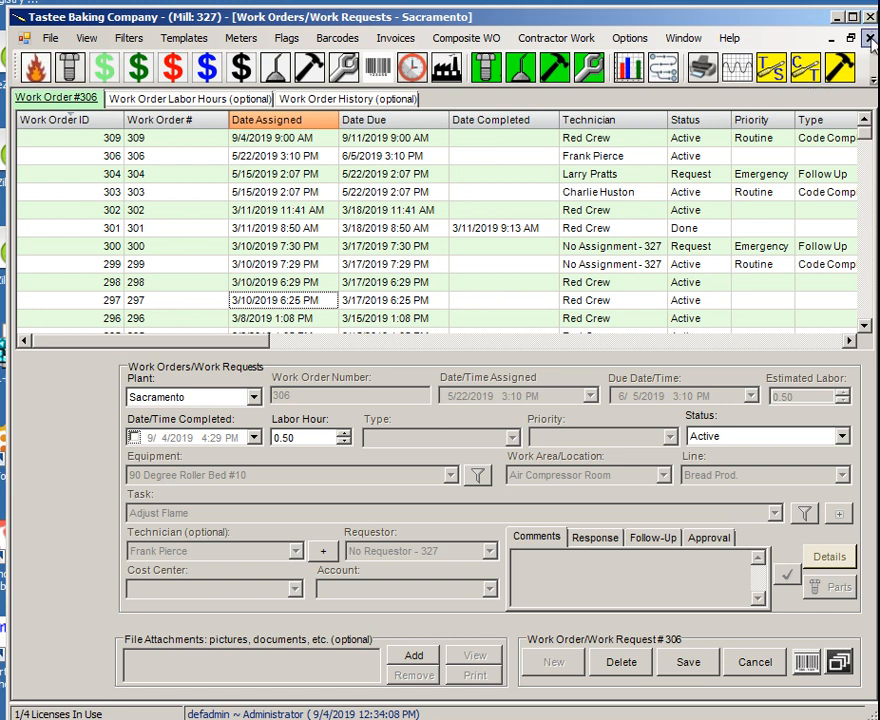
{"action": "left_click", "coordinate": [869, 16]}
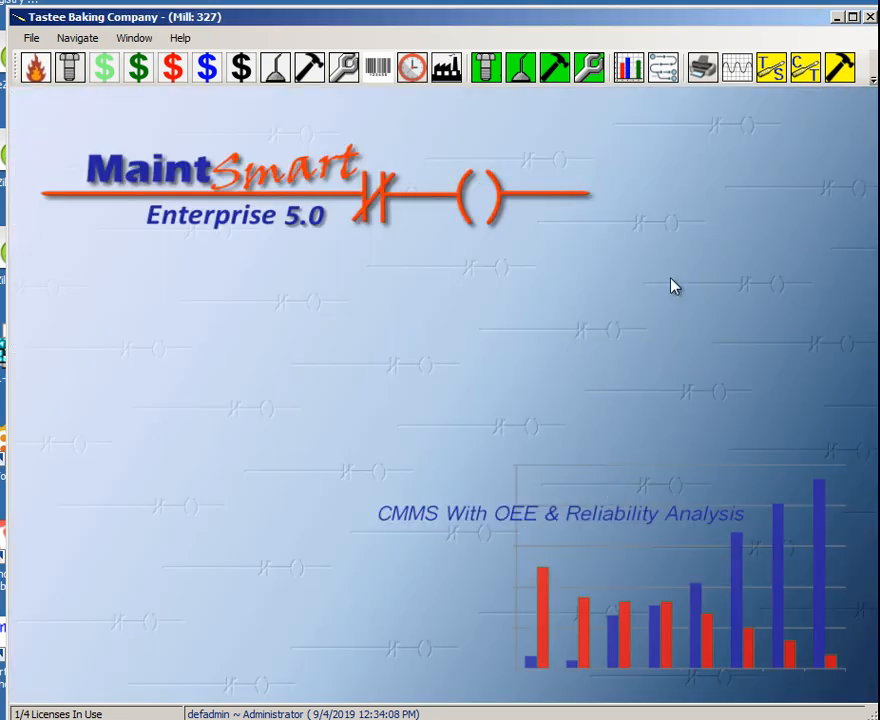
{"action": "left_click", "coordinate": [343, 67]}
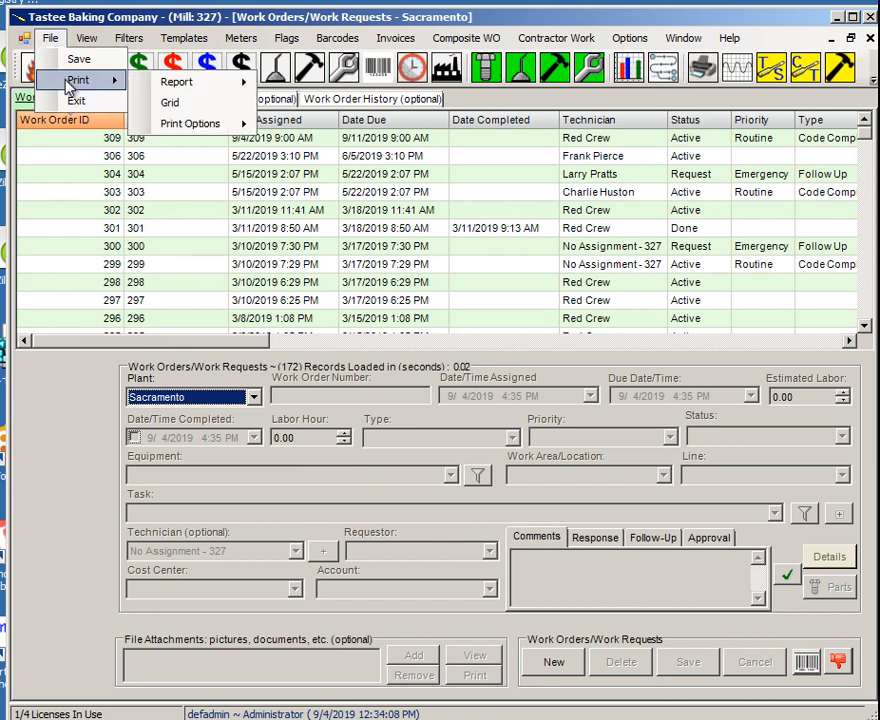
{"action": "left_click", "coordinate": [189, 123]}
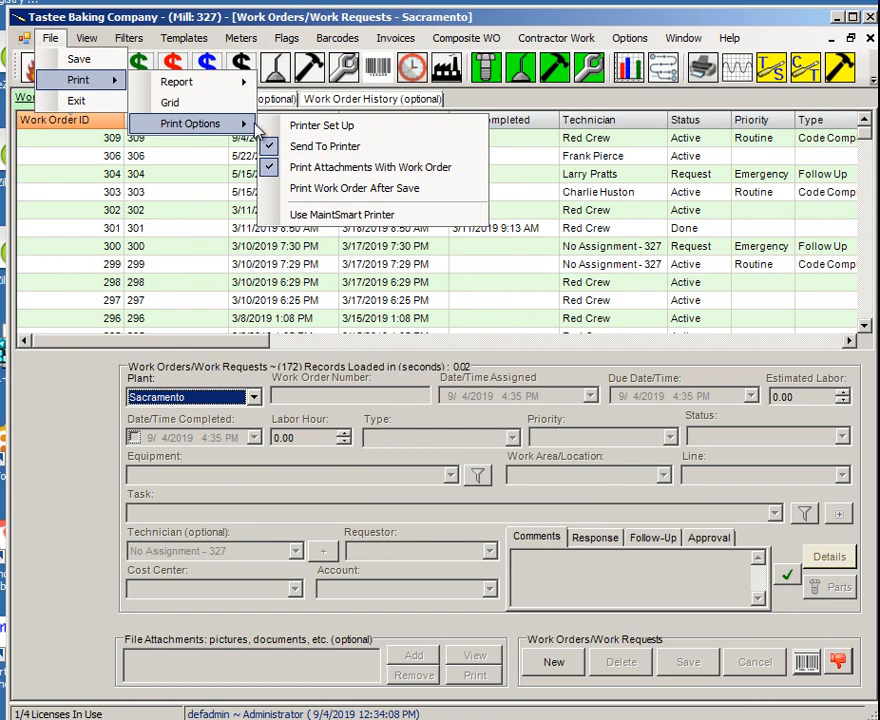
{"action": "mouse_move", "coordinate": [324, 146]}
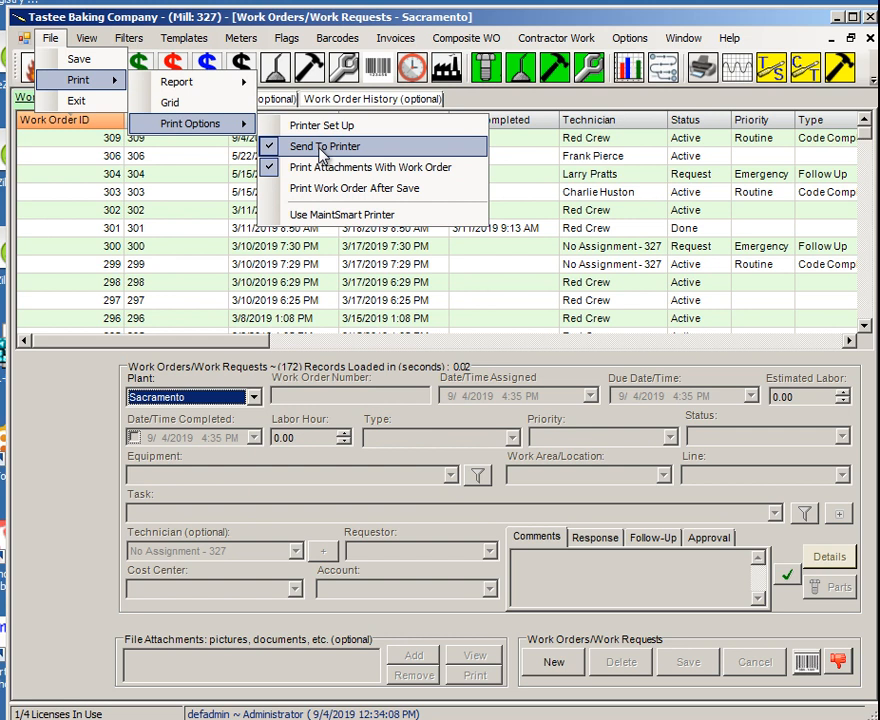
{"action": "mouse_move", "coordinate": [370, 166]}
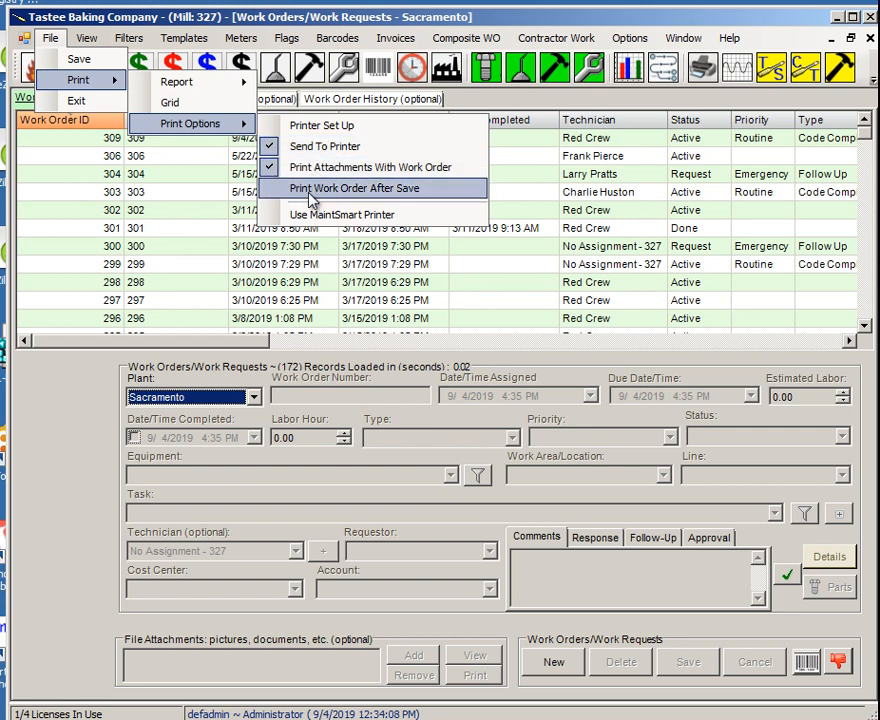
{"action": "mouse_move", "coordinate": [463, 196]}
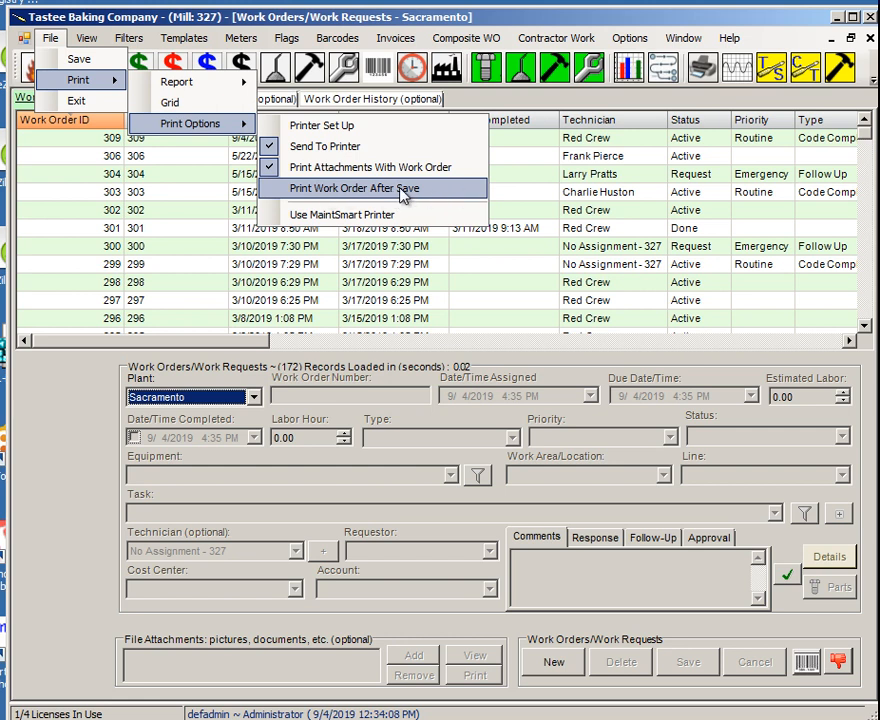
{"action": "mouse_move", "coordinate": [405, 197]}
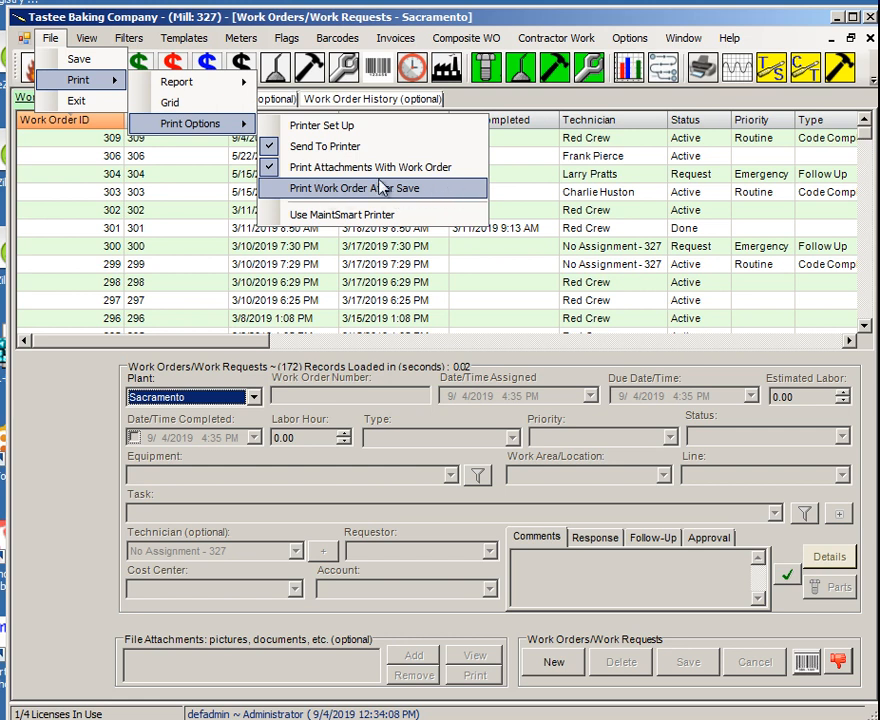
{"action": "mouse_move", "coordinate": [370, 167]}
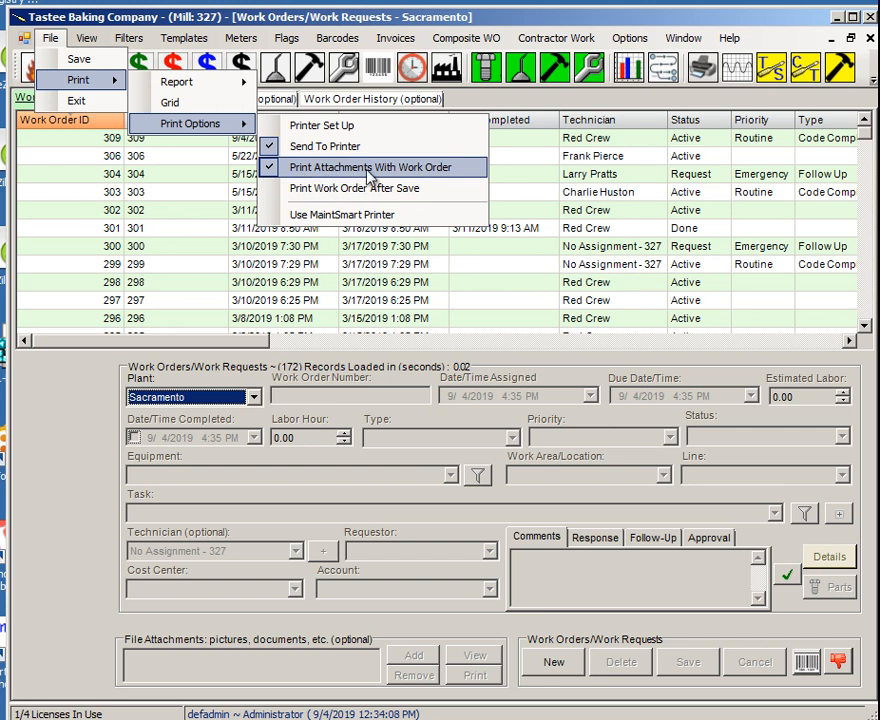
{"action": "mouse_move", "coordinate": [440, 175]}
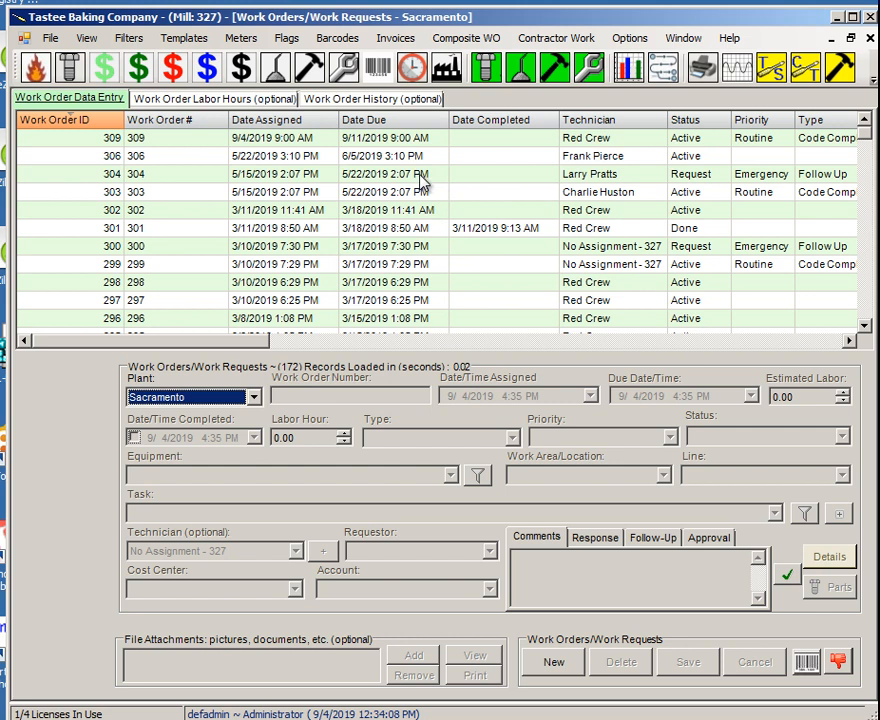
Load work order 306 and add a file attachment from the MaintSmart folder.
{"action": "left_click", "coordinate": [280, 155]}
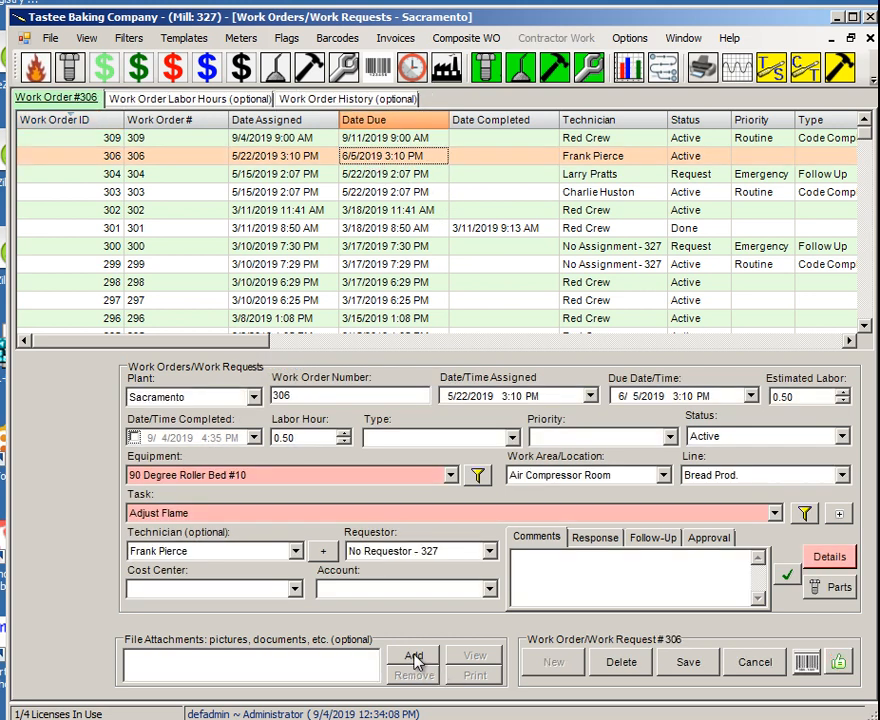
{"action": "left_click", "coordinate": [413, 655]}
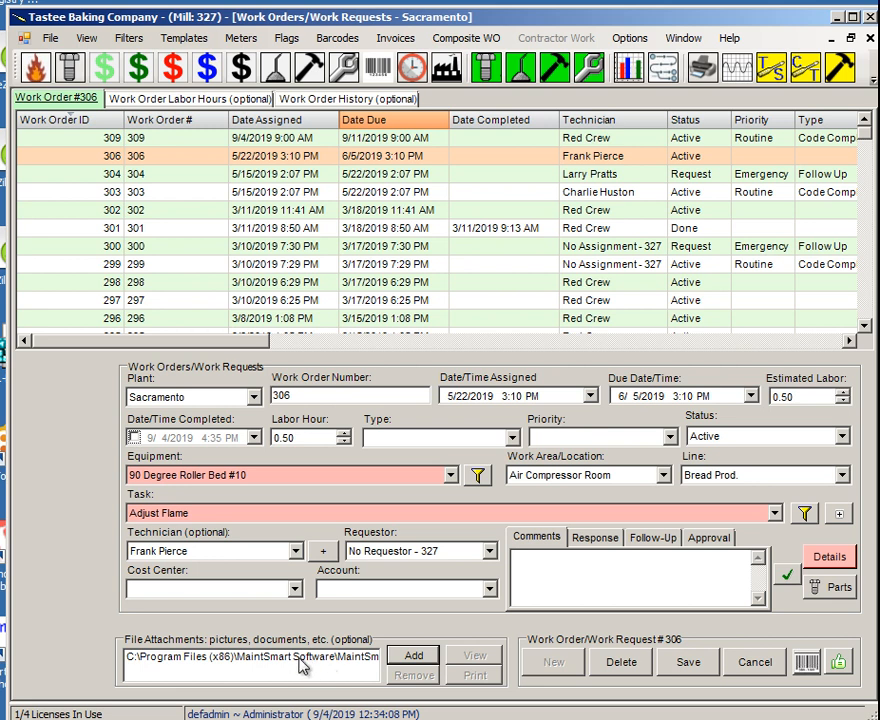
{"action": "mouse_move", "coordinate": [355, 668]}
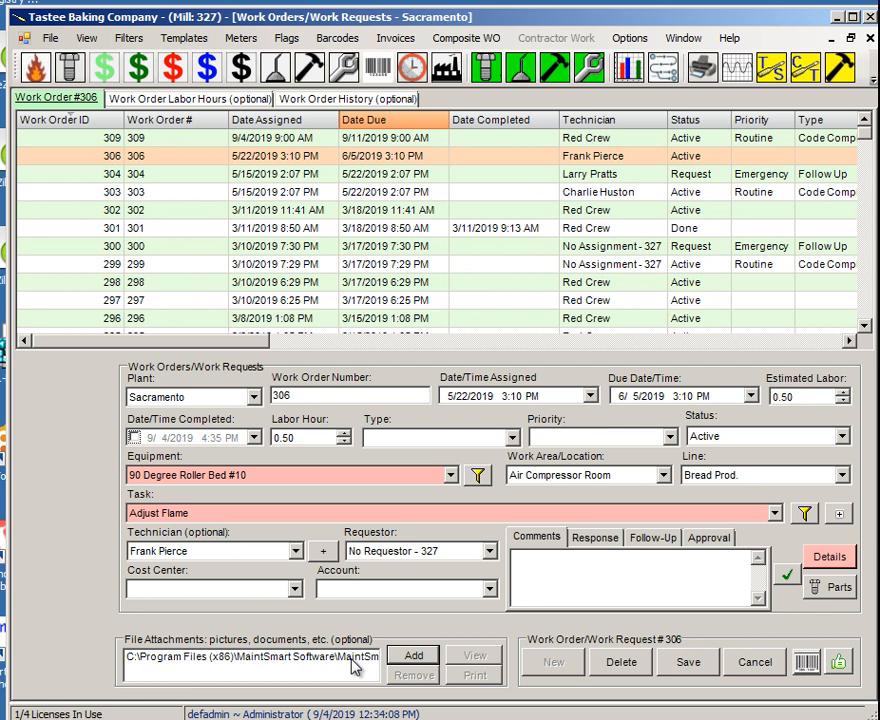
{"action": "mouse_move", "coordinate": [350, 686]}
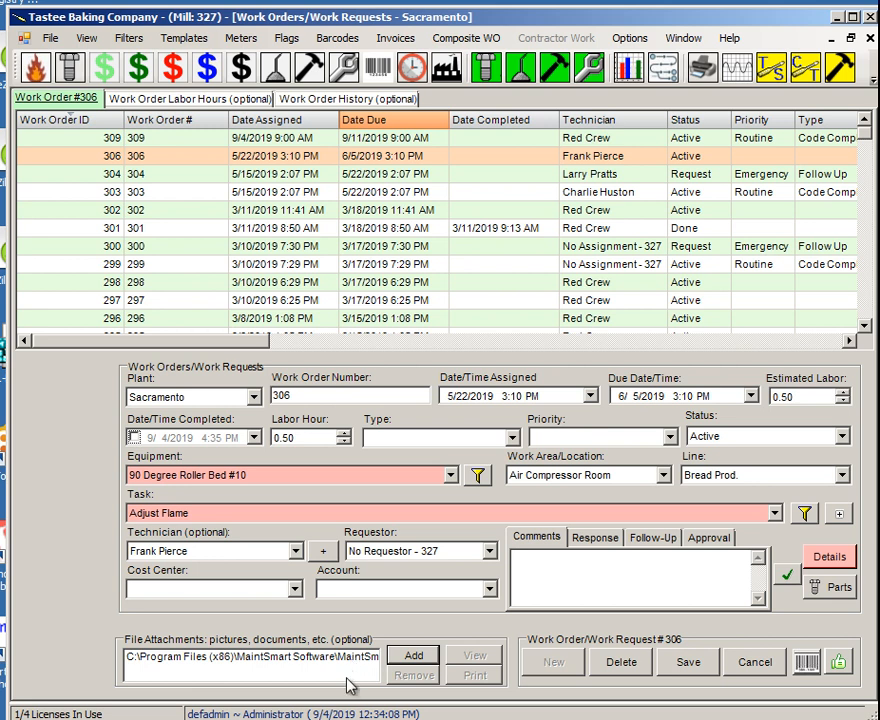
{"action": "mouse_move", "coordinate": [388, 527]}
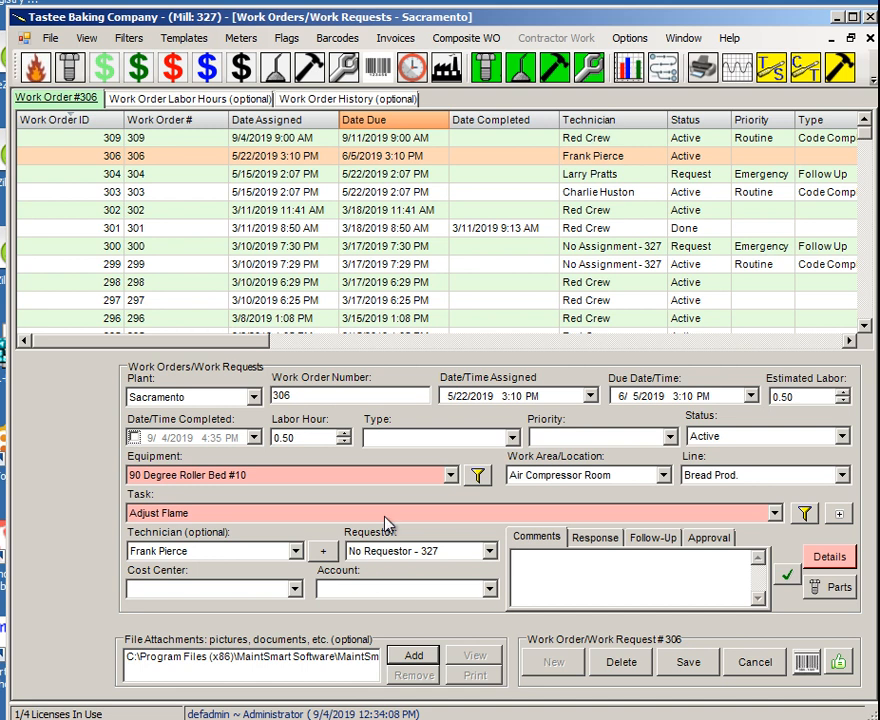
{"action": "mouse_move", "coordinate": [428, 528]}
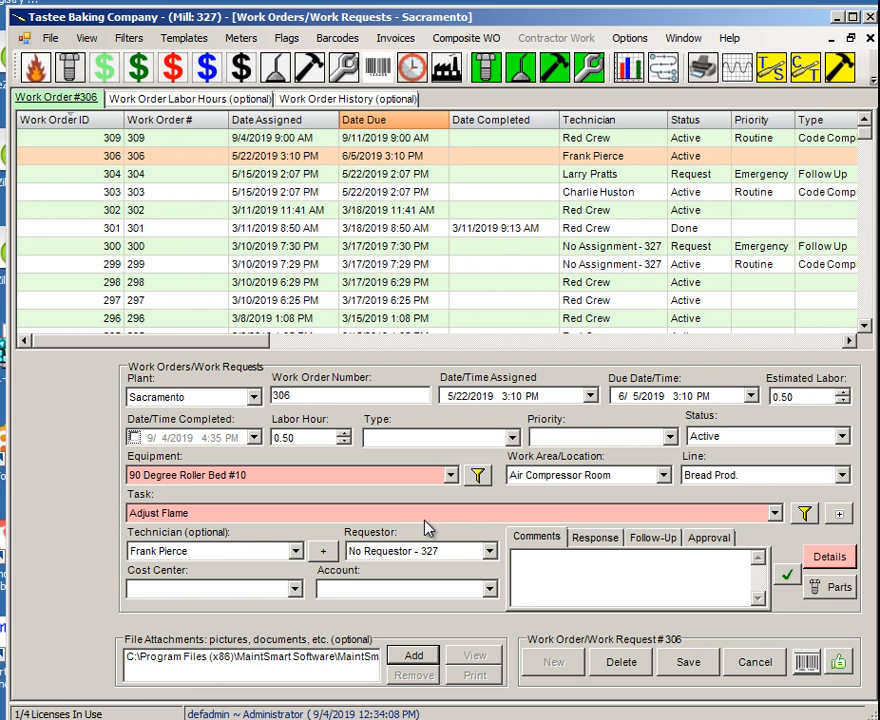
{"action": "mouse_move", "coordinate": [498, 585]}
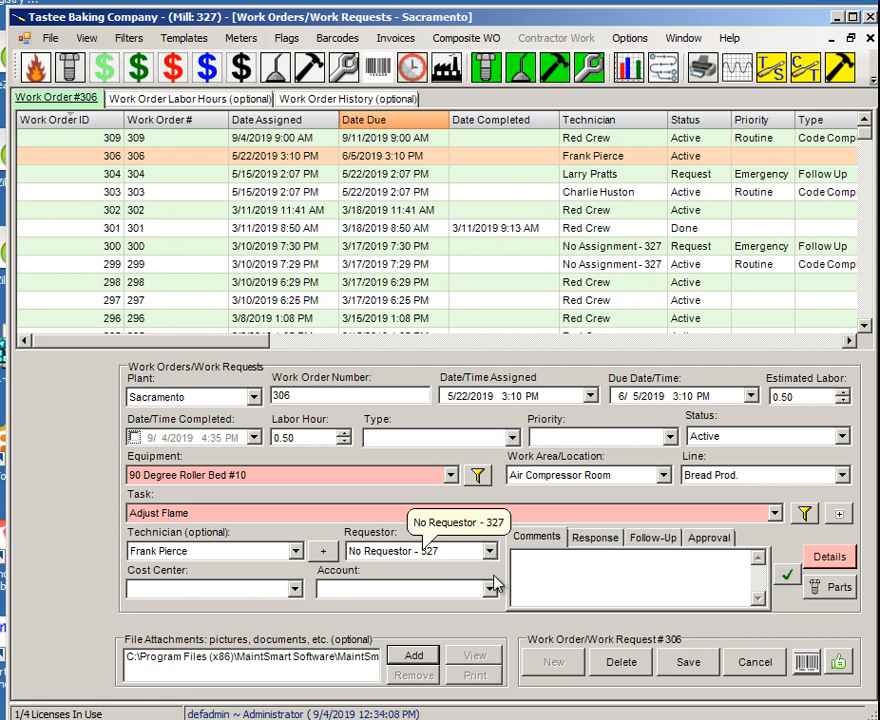